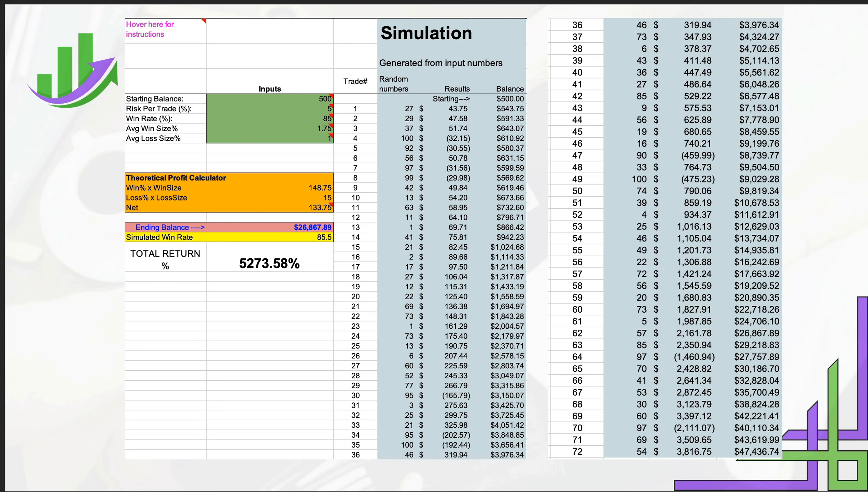
pyautogui.moveTo(265, 134)
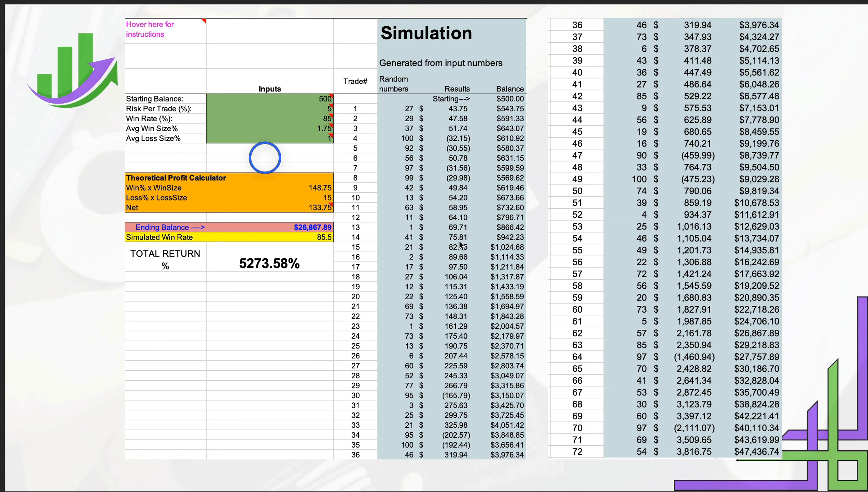
pyautogui.moveTo(263, 164)
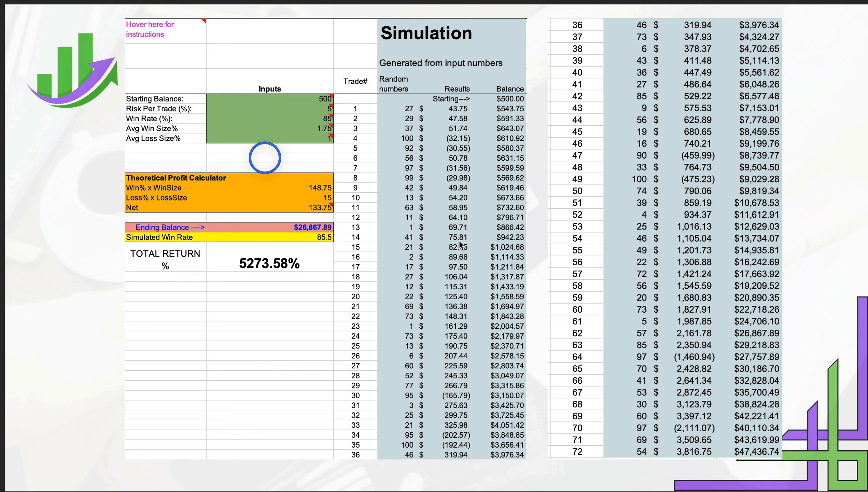
pyautogui.moveTo(470, 130)
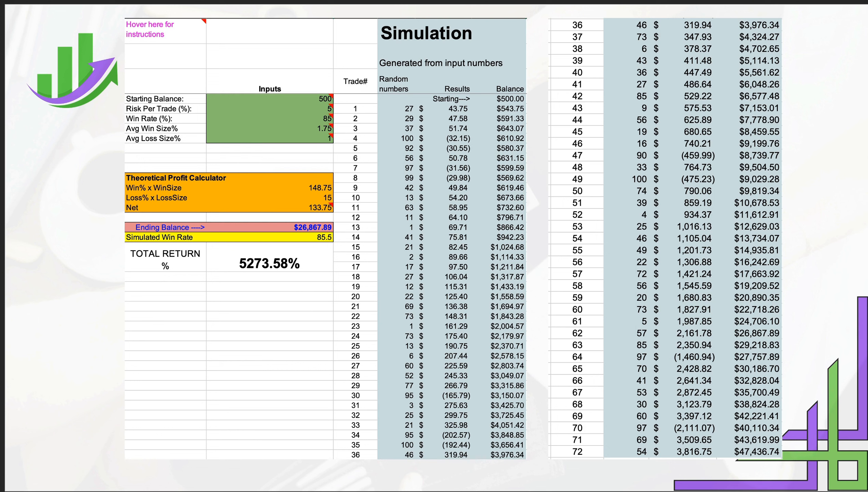
pyautogui.moveTo(558, 129)
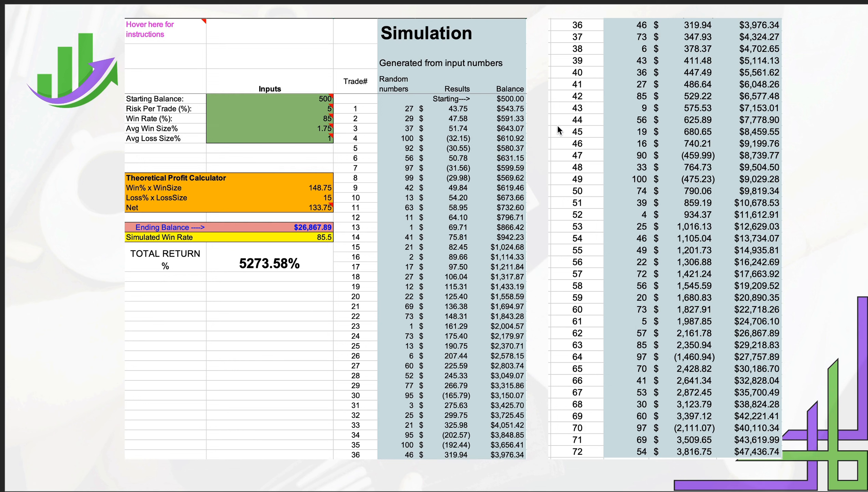
pyautogui.moveTo(317, 317)
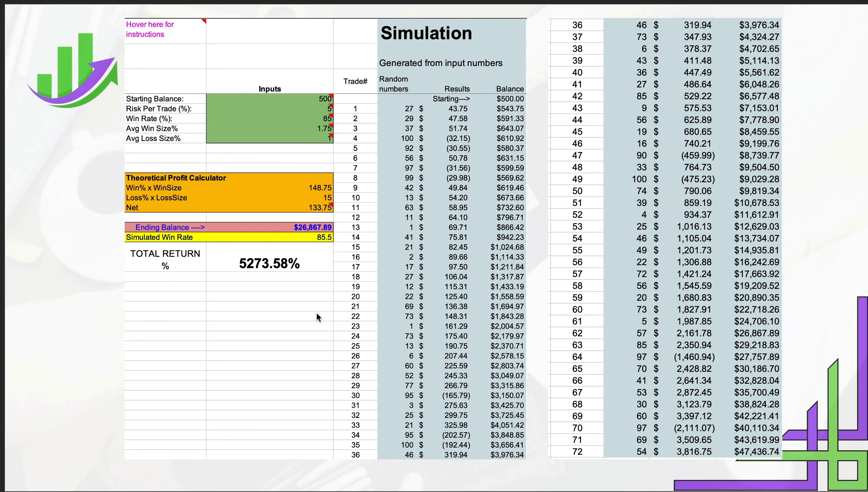
pyautogui.moveTo(616, 231)
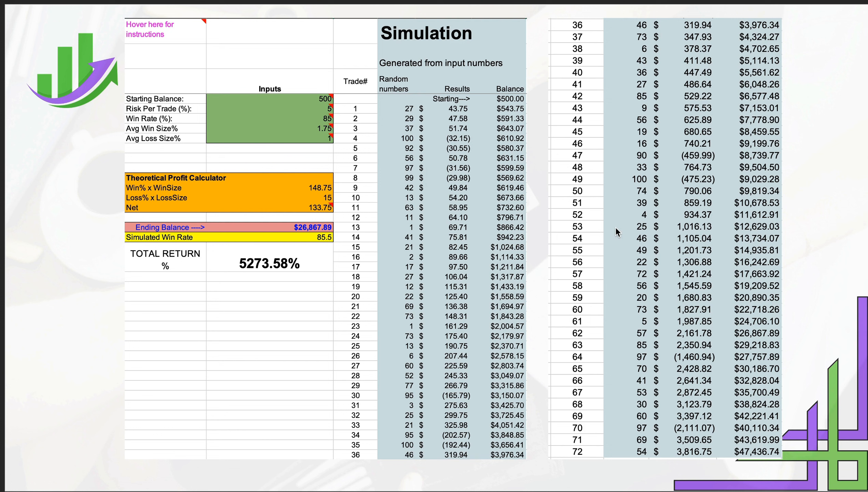
pyautogui.moveTo(321, 240)
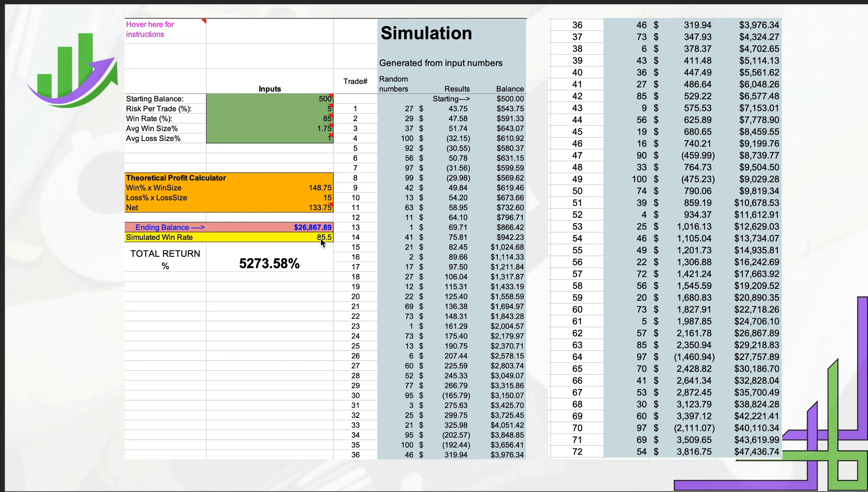
pyautogui.moveTo(558, 129)
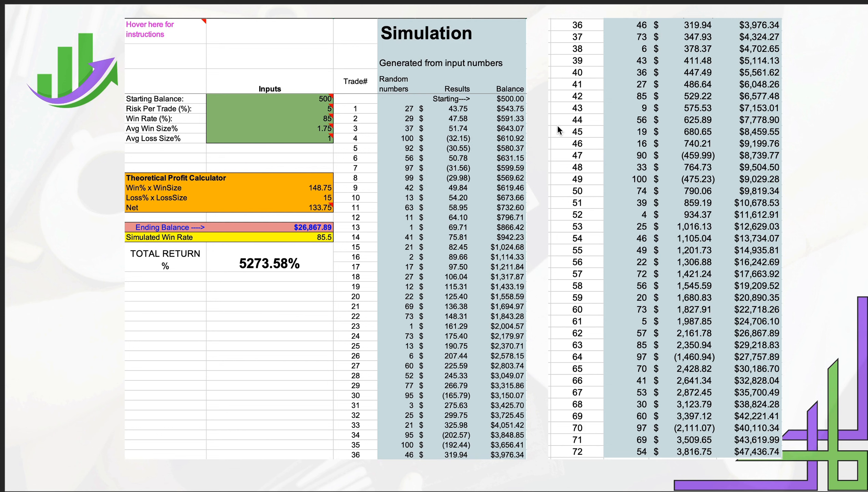
pyautogui.moveTo(335, 106)
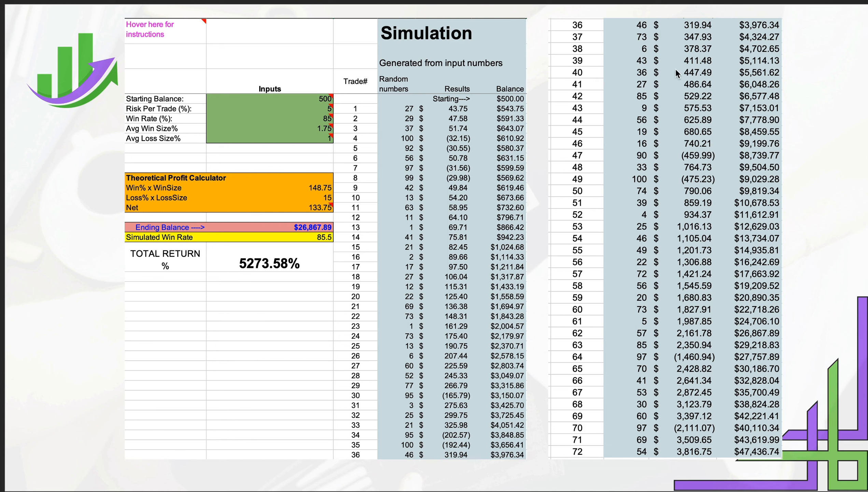
pyautogui.moveTo(338, 88)
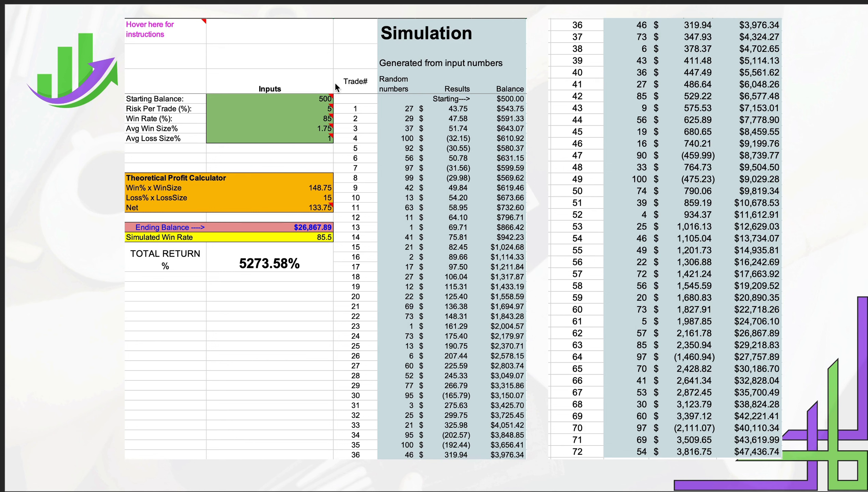
pyautogui.moveTo(617, 232)
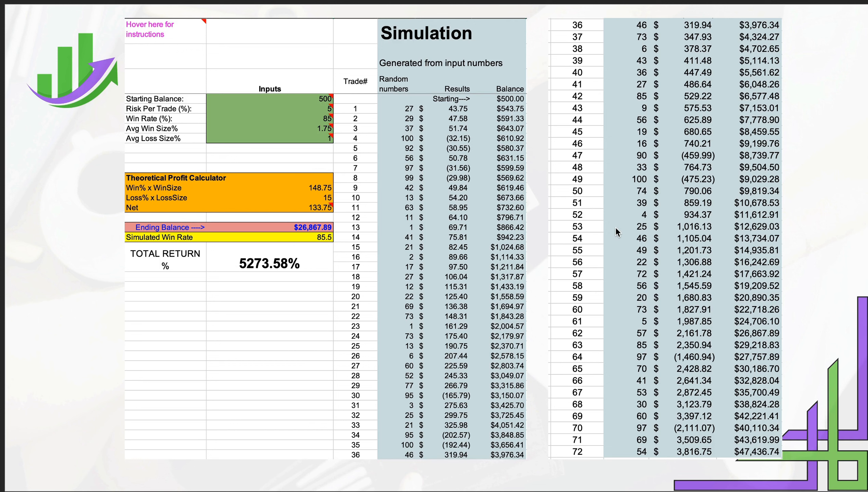
pyautogui.moveTo(315, 221)
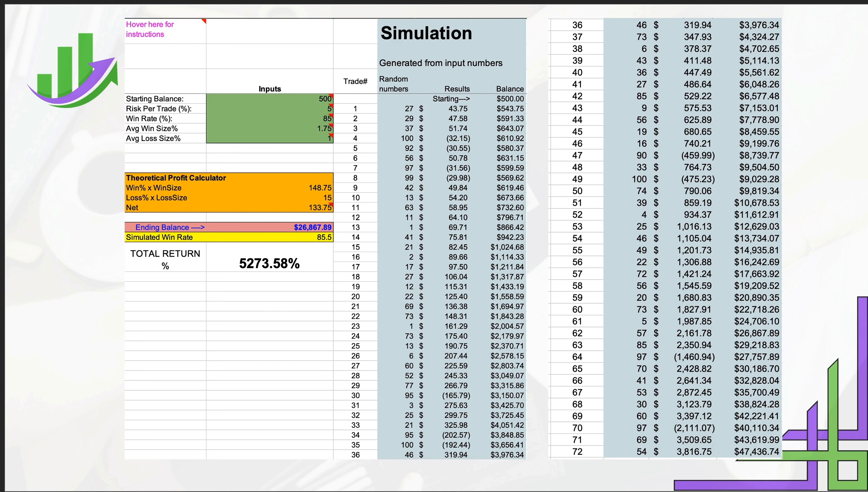
pyautogui.moveTo(460, 408)
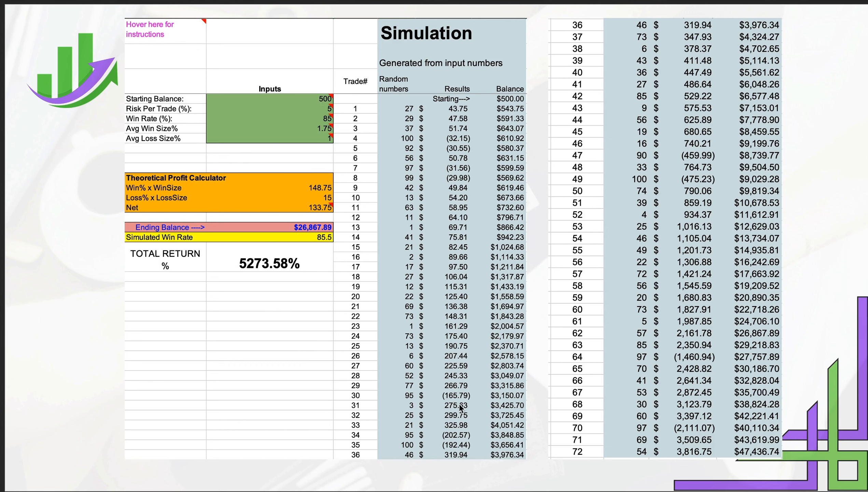
pyautogui.moveTo(316, 244)
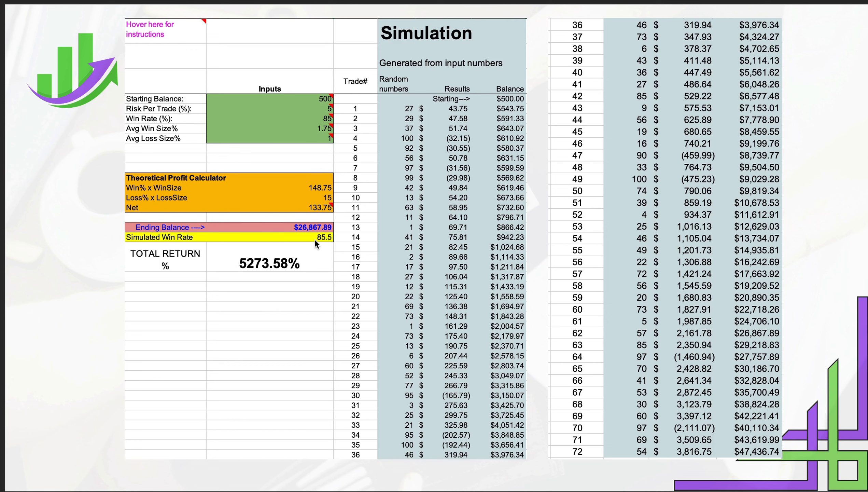
pyautogui.moveTo(322, 241)
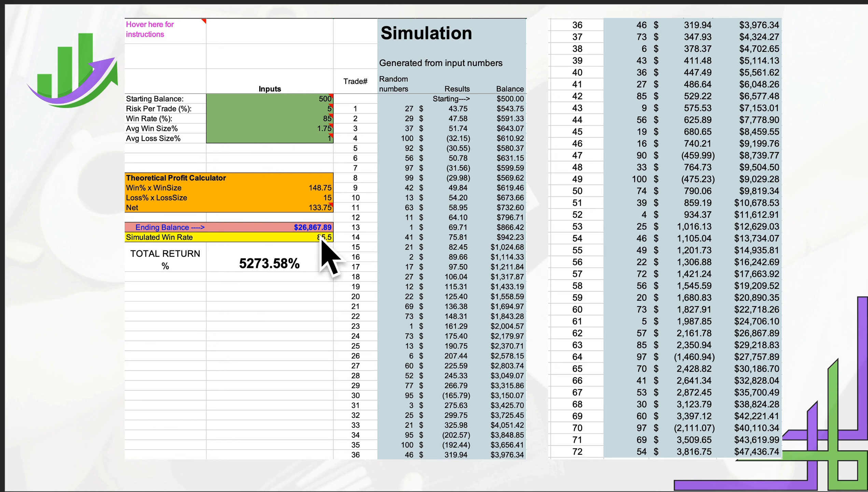
pyautogui.moveTo(475, 103)
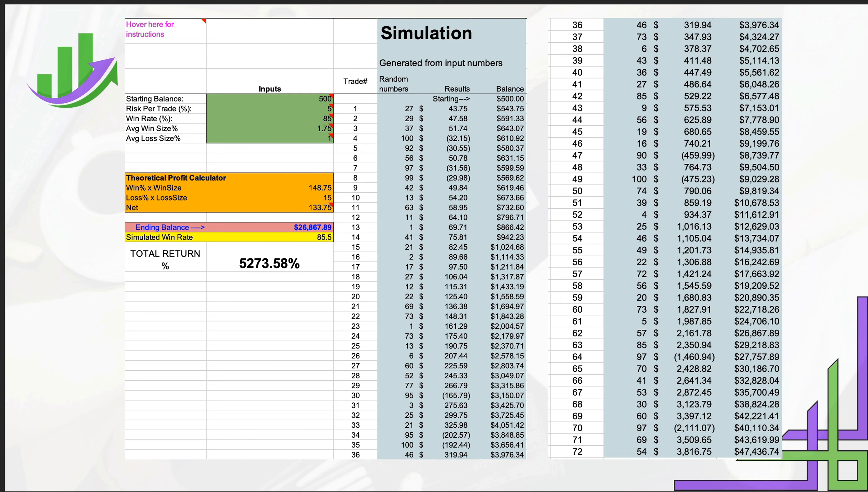
pyautogui.moveTo(450, 153)
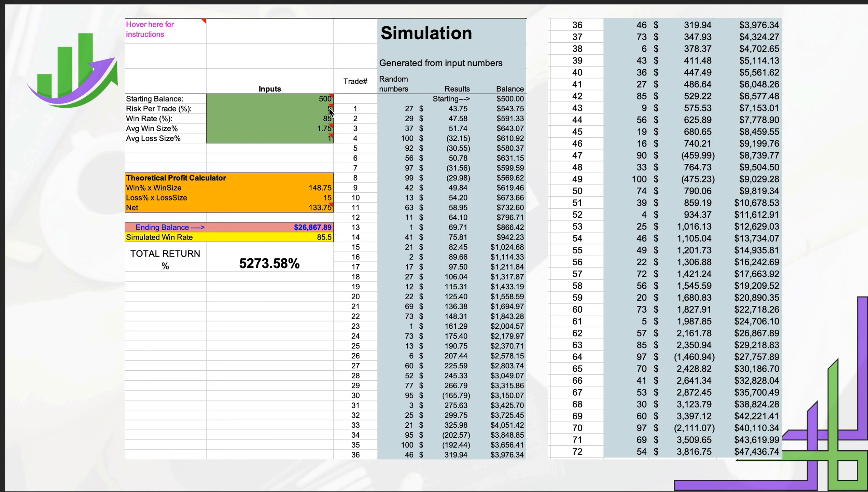
pyautogui.moveTo(328, 122)
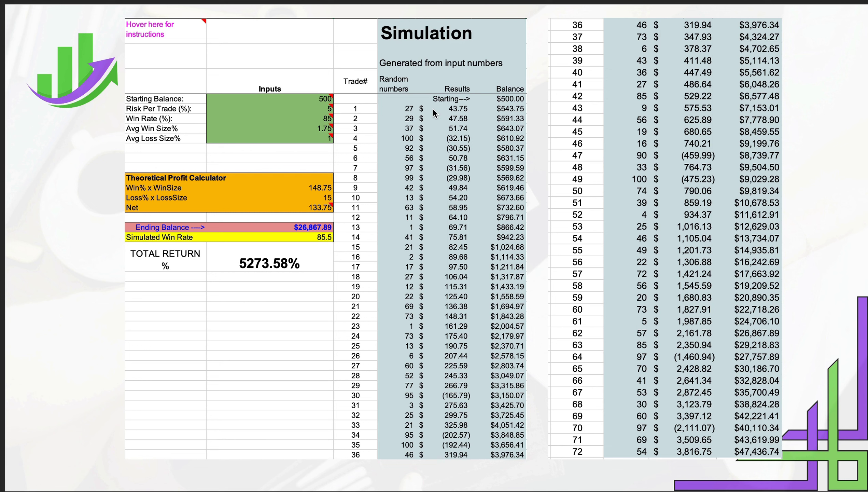
pyautogui.moveTo(302, 130)
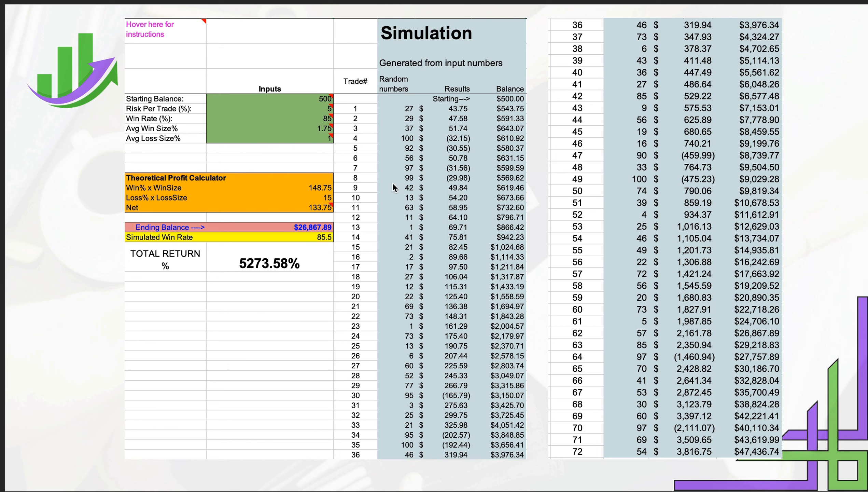
pyautogui.moveTo(576, 455)
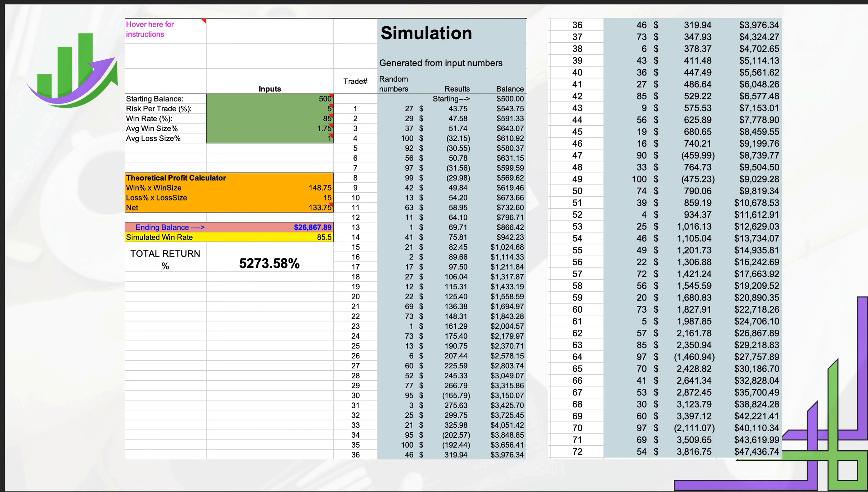
pyautogui.moveTo(186, 198)
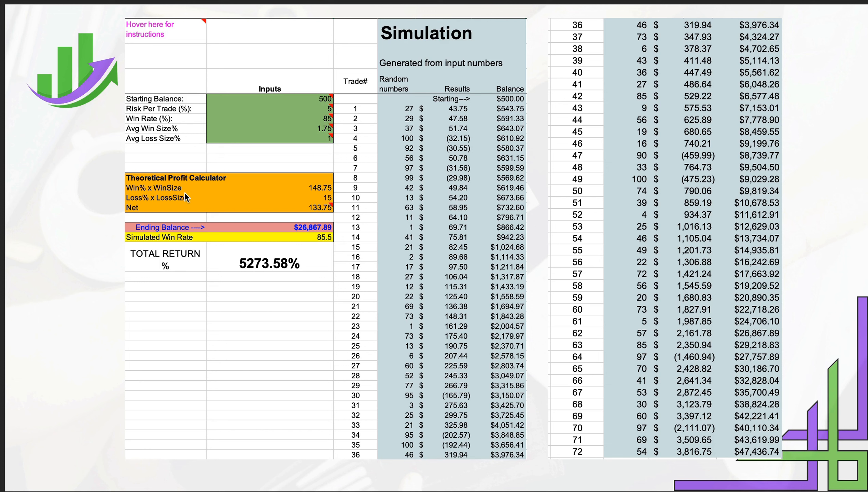
pyautogui.moveTo(308, 232)
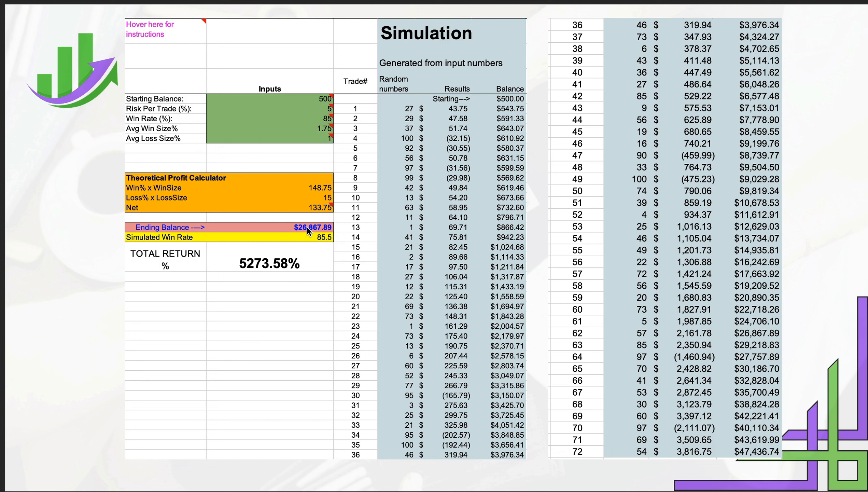
pyautogui.moveTo(341, 104)
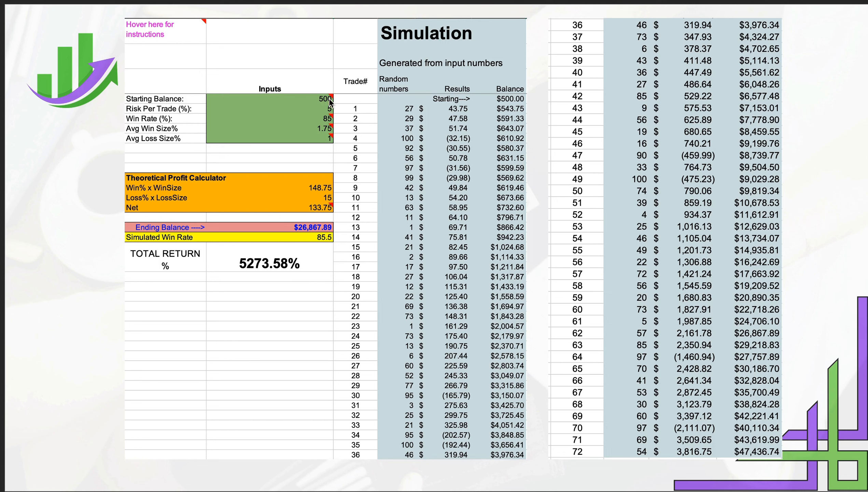
pyautogui.moveTo(319, 237)
pyautogui.write('1,000')
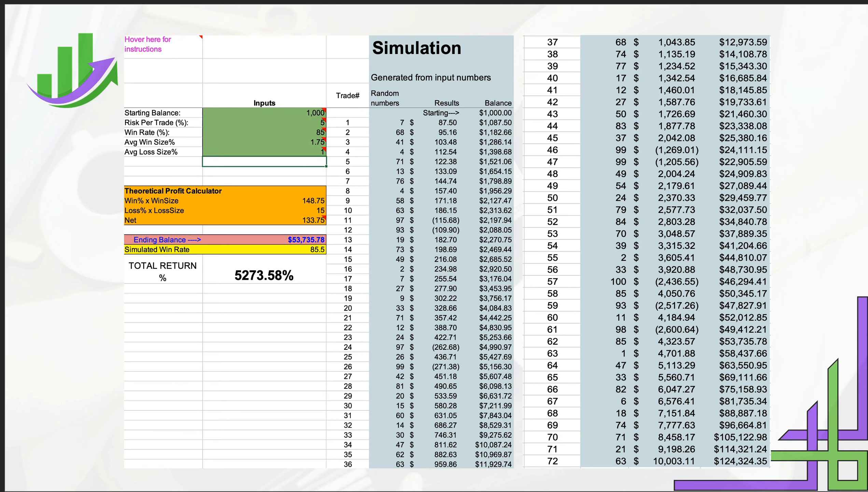
pyautogui.moveTo(307, 117)
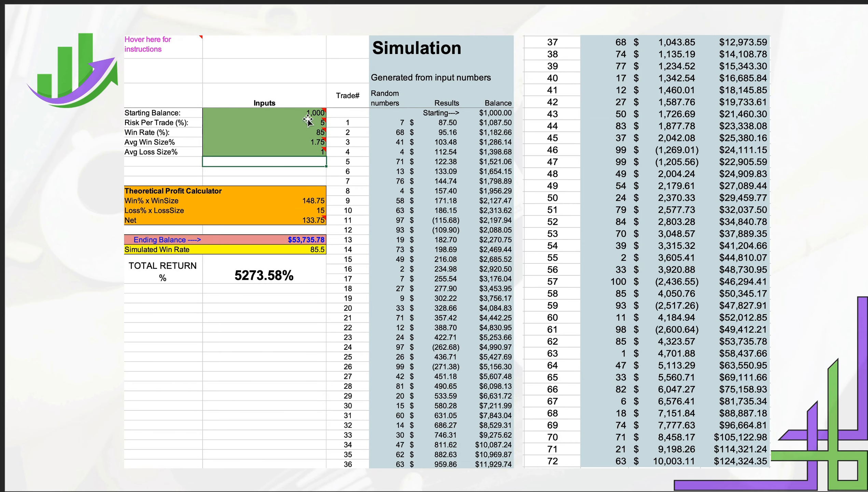
pyautogui.moveTo(293, 255)
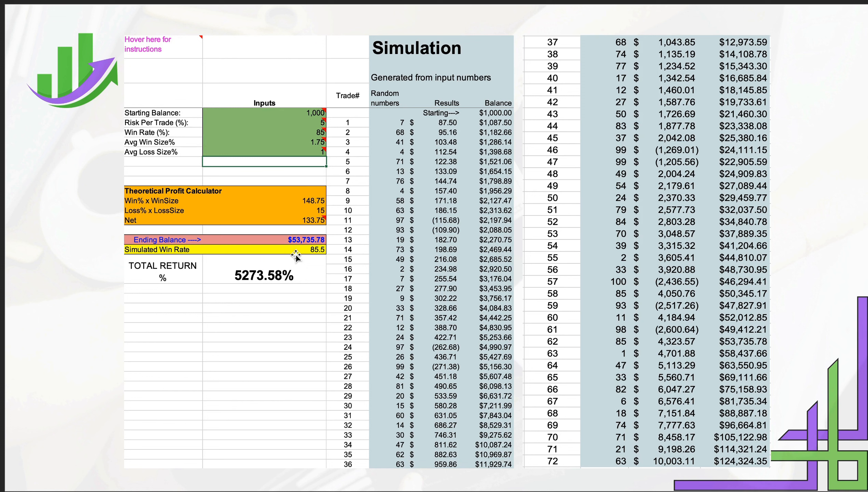
pyautogui.moveTo(332, 113)
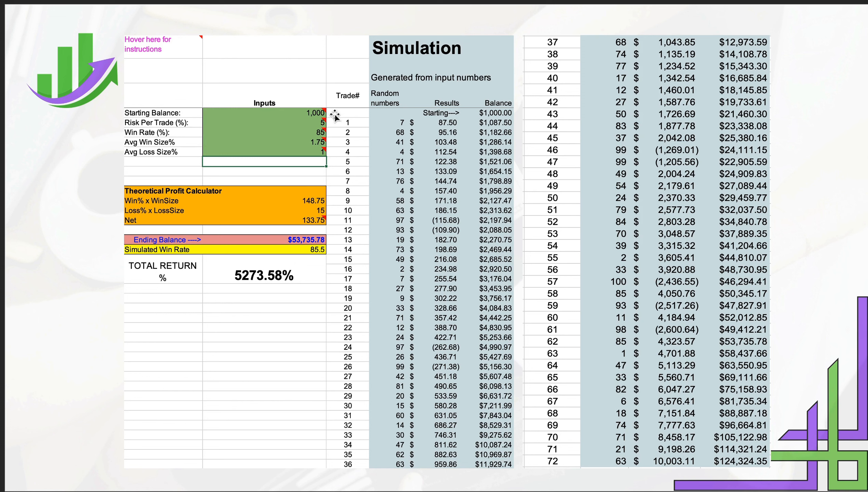
pyautogui.moveTo(309, 147)
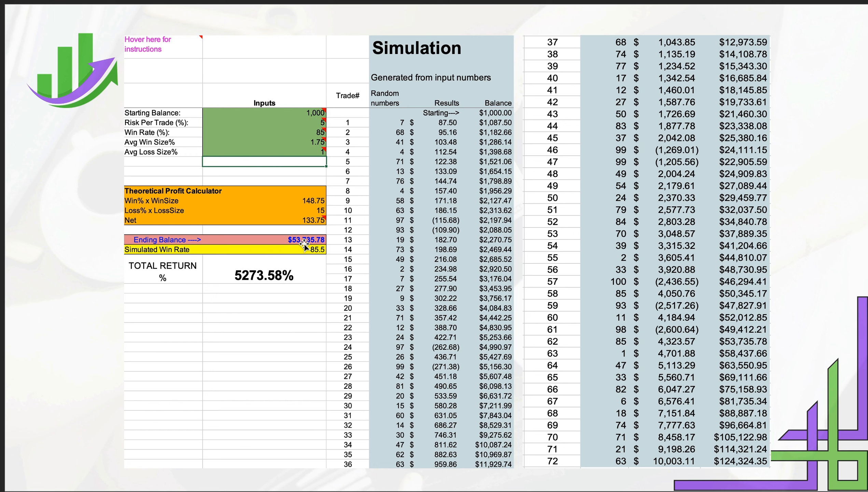
pyautogui.moveTo(317, 114)
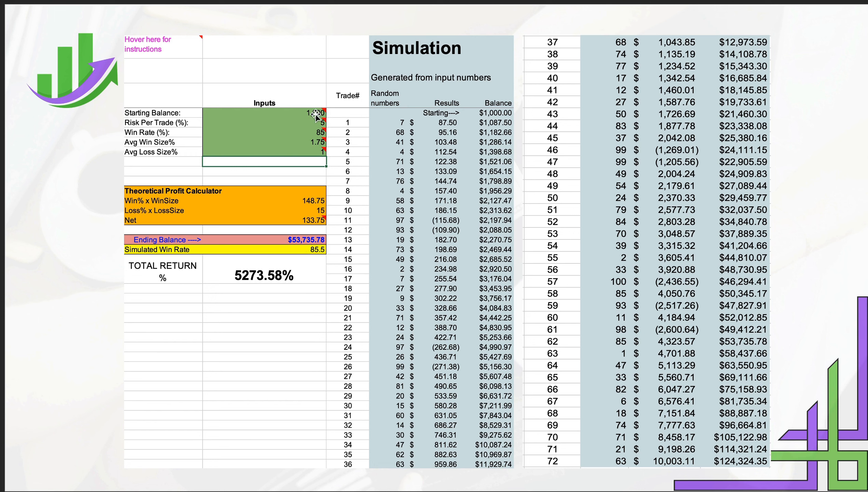
pyautogui.moveTo(558, 471)
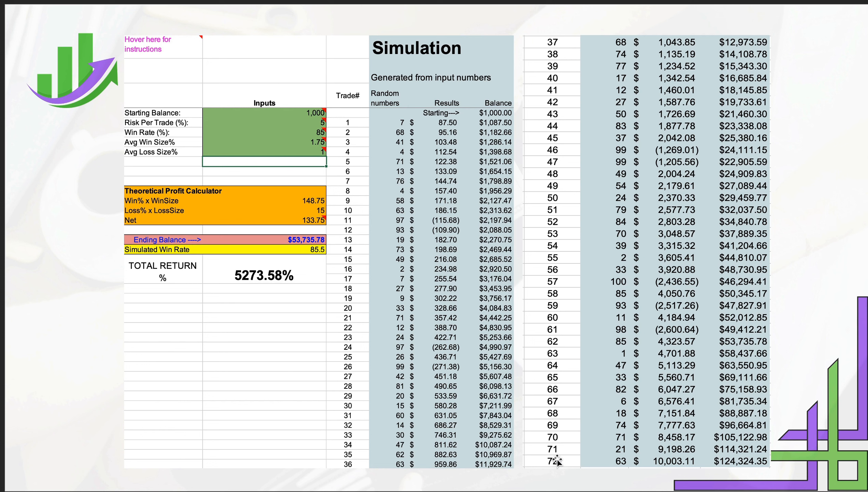
pyautogui.moveTo(713, 99)
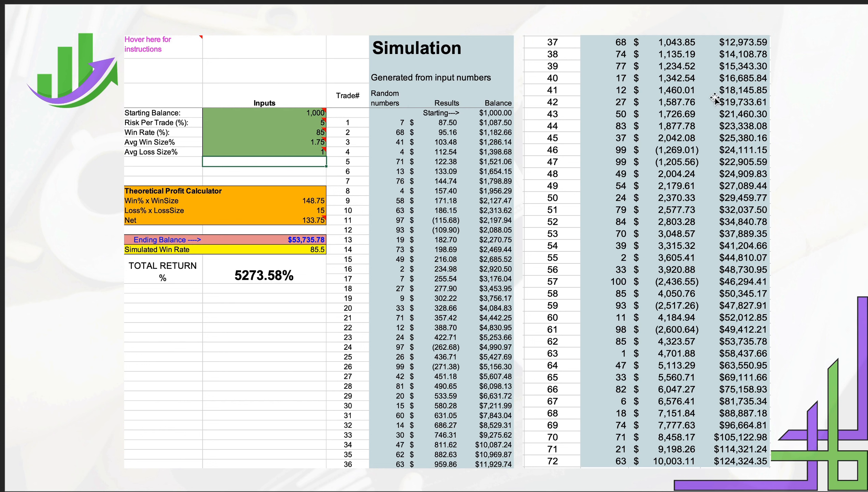